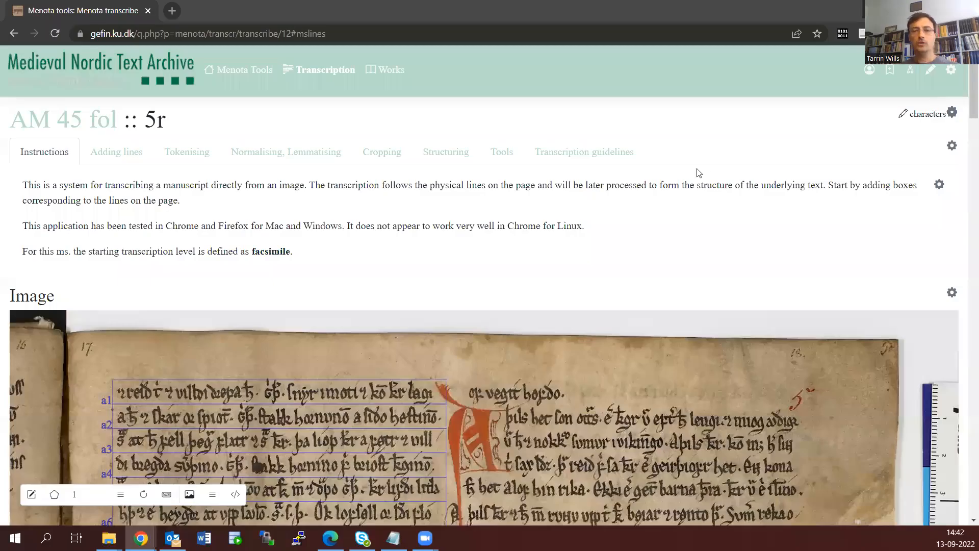
mouse_move(705, 170)
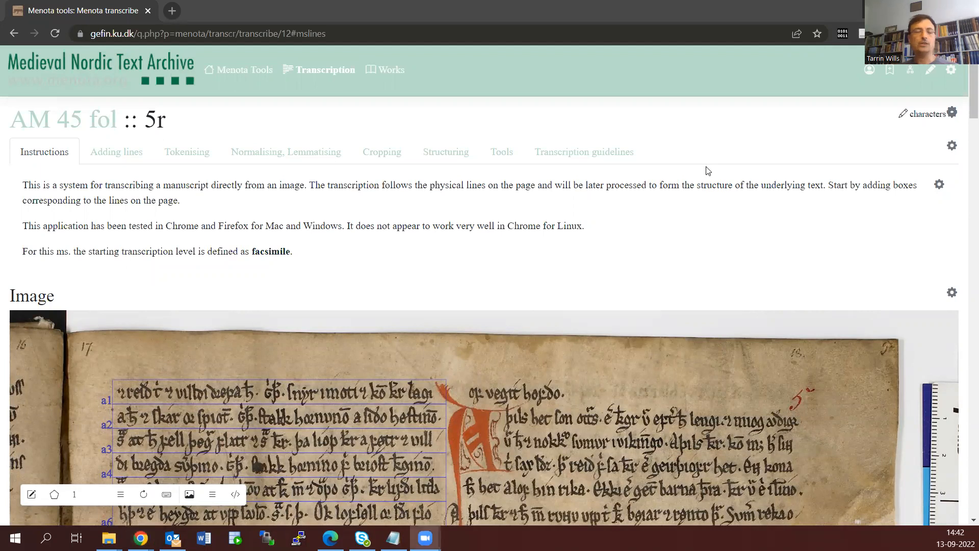
mouse_move(286, 152)
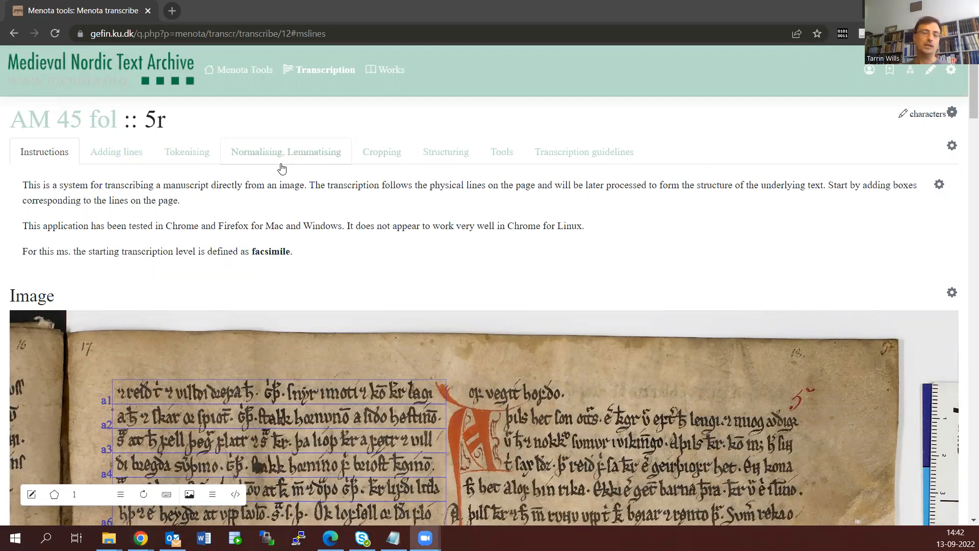
mouse_move(286, 152)
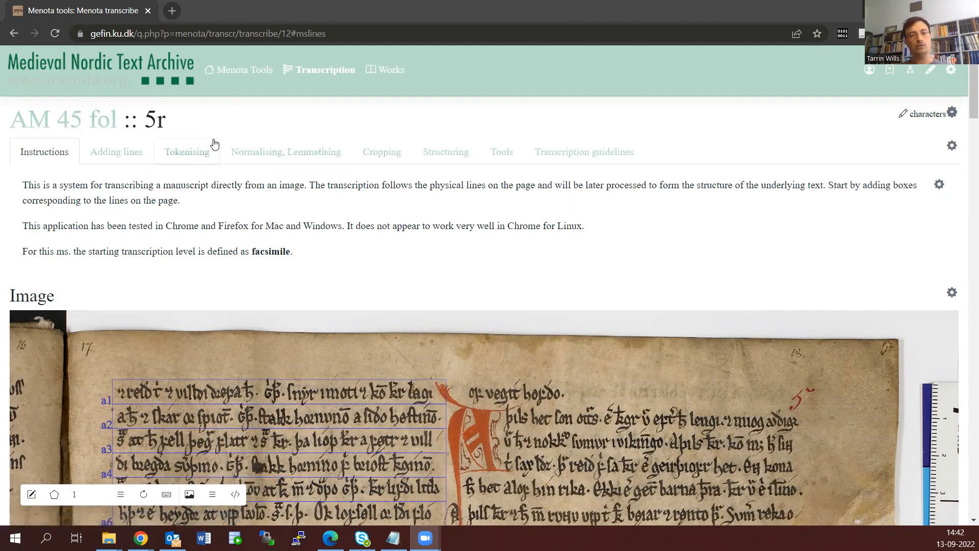
Step: Scroll down to the Line data section for line a1 of AM 45 fol 5r
scroll("down", 3)
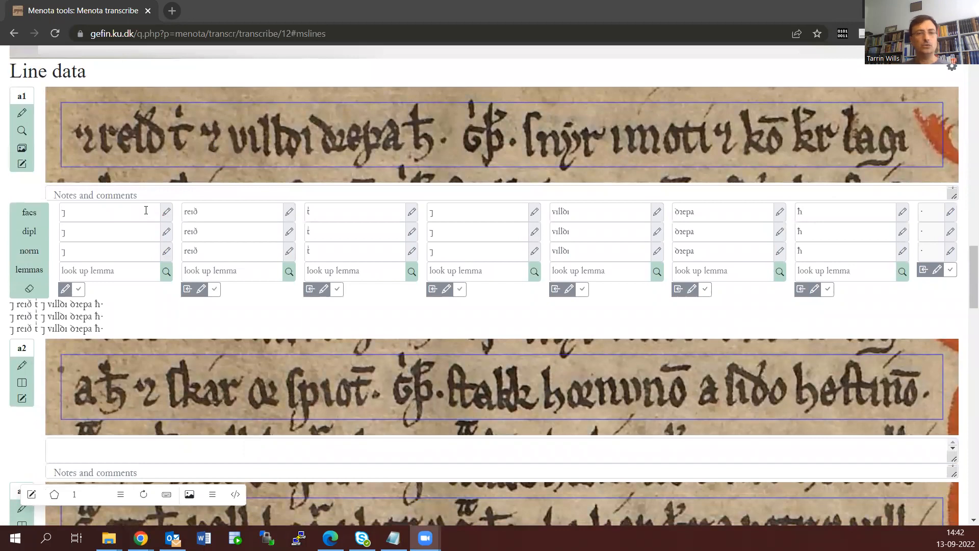
mouse_move(303, 255)
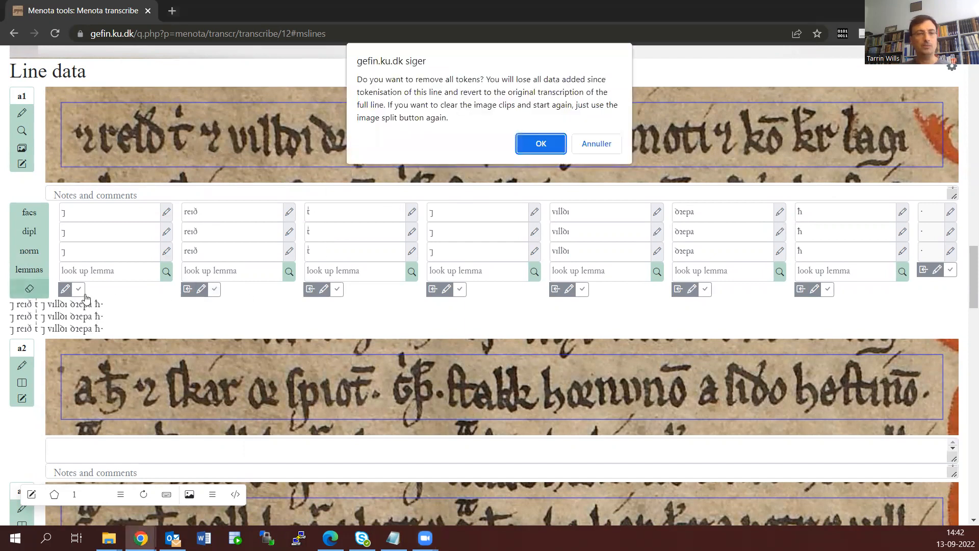
Step: Remove line a1's old tokens, then save its facsimile tokenisation to the database
left_click(540, 143)
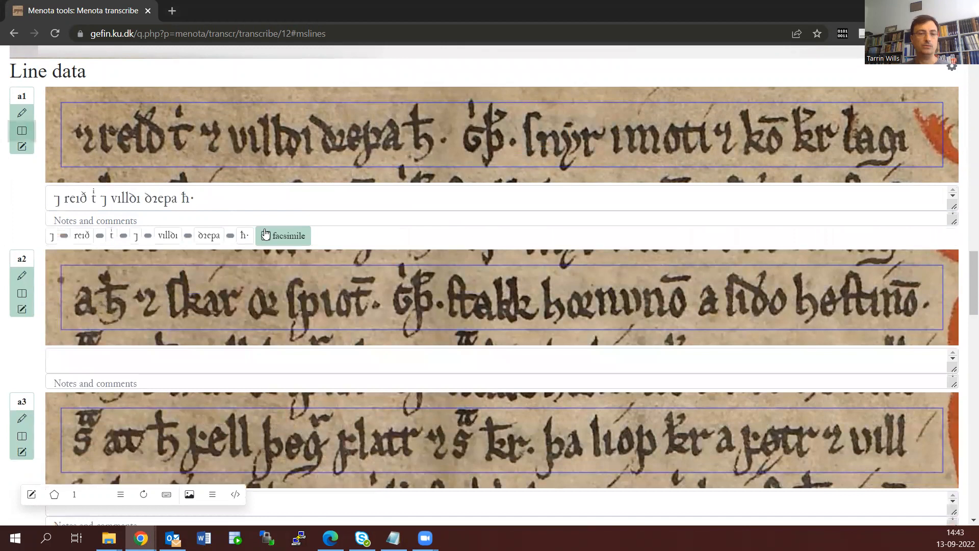
left_click(283, 235)
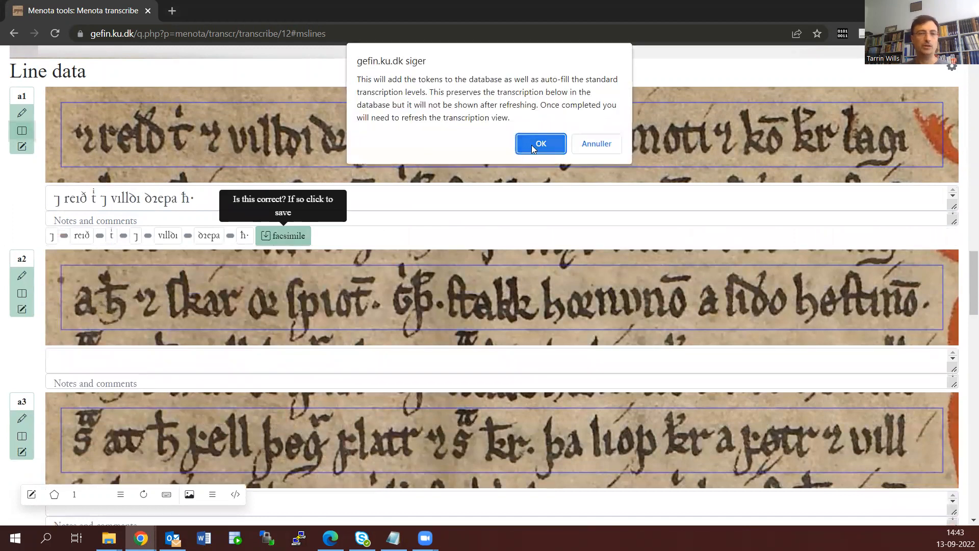
left_click(541, 144)
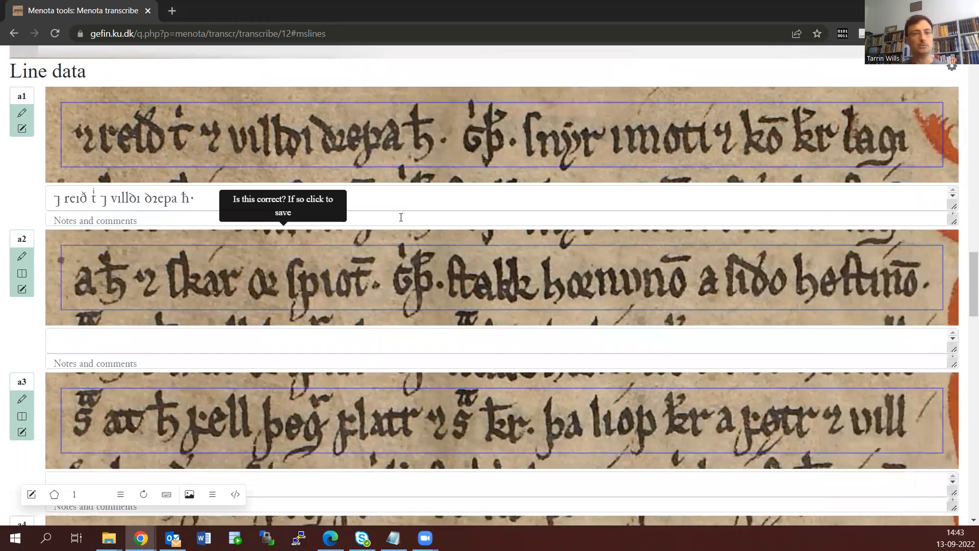
scroll("down", 3)
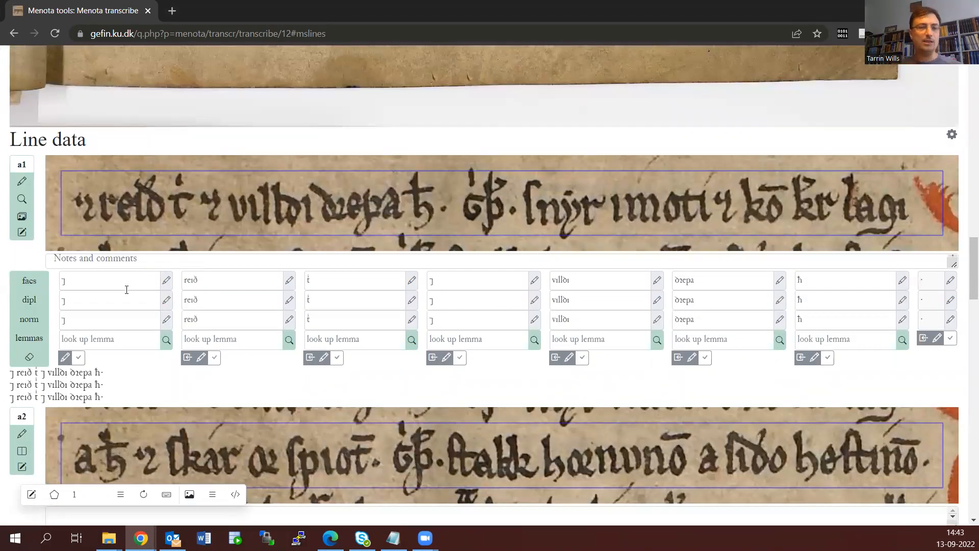
mouse_move(412, 277)
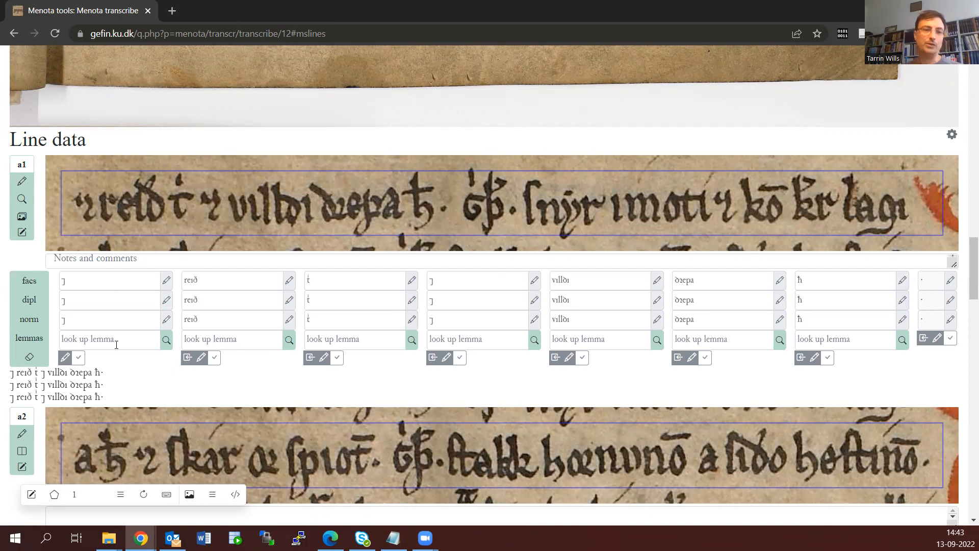
mouse_move(46, 312)
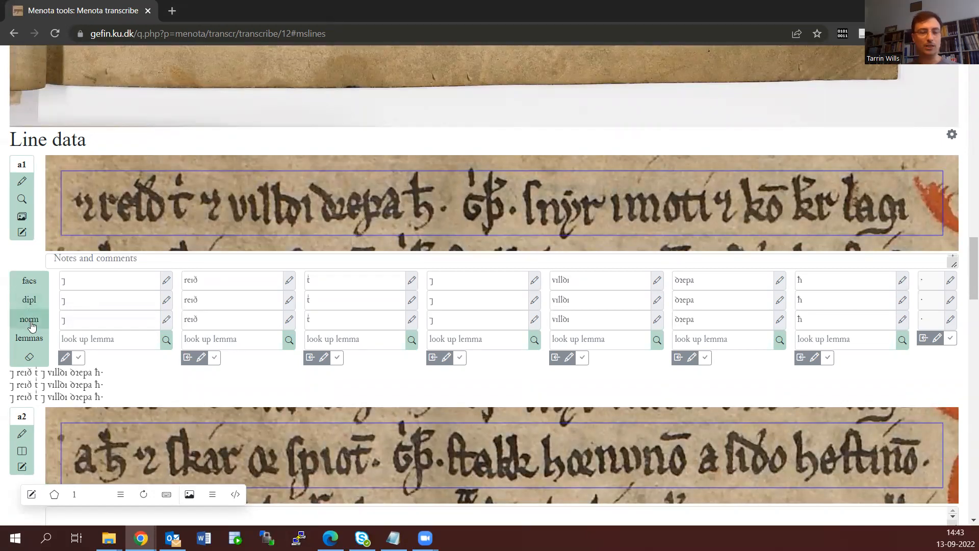
left_click(28, 300)
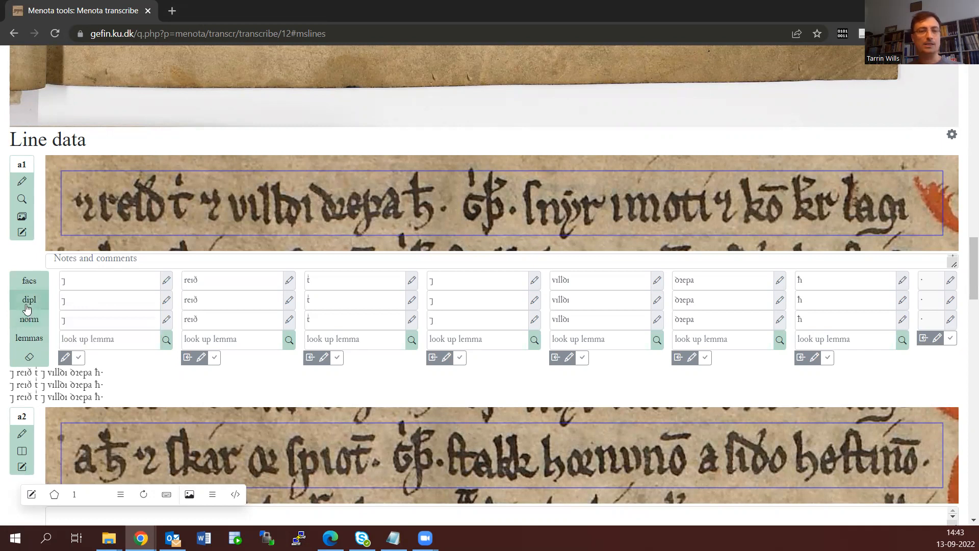
mouse_move(28, 298)
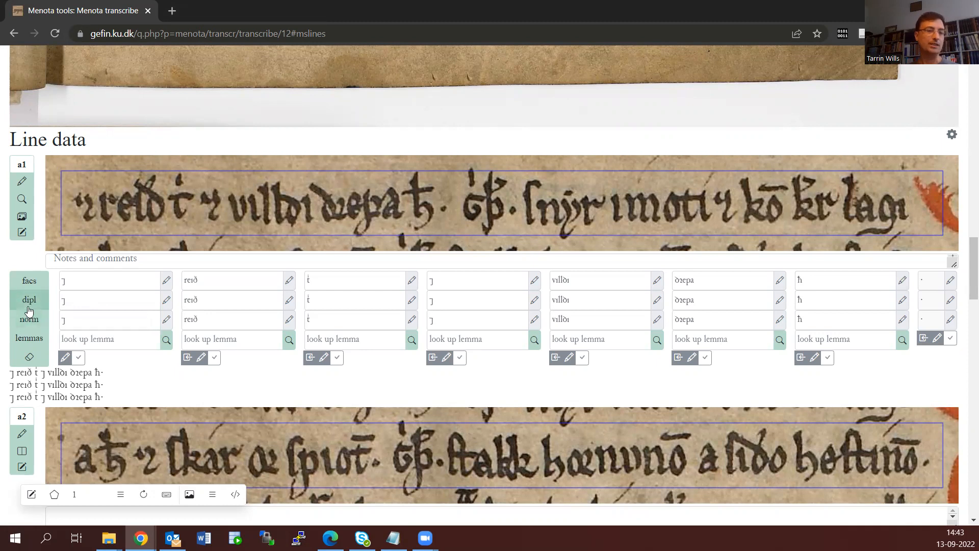
mouse_move(28, 304)
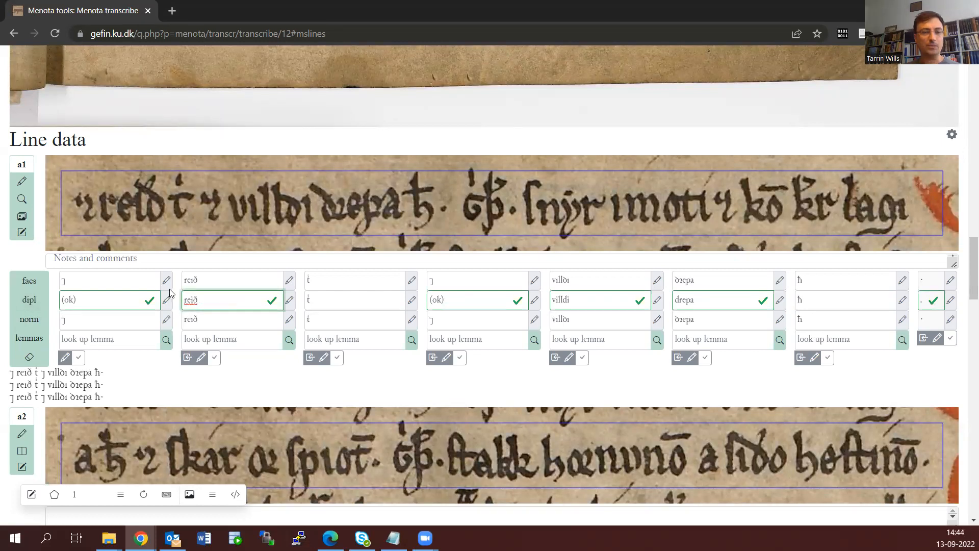
Step: Enter and confirm diplomatic forms for line a1's tokens, including t(il) and h(ann)
left_click(356, 300)
type("t(il)")
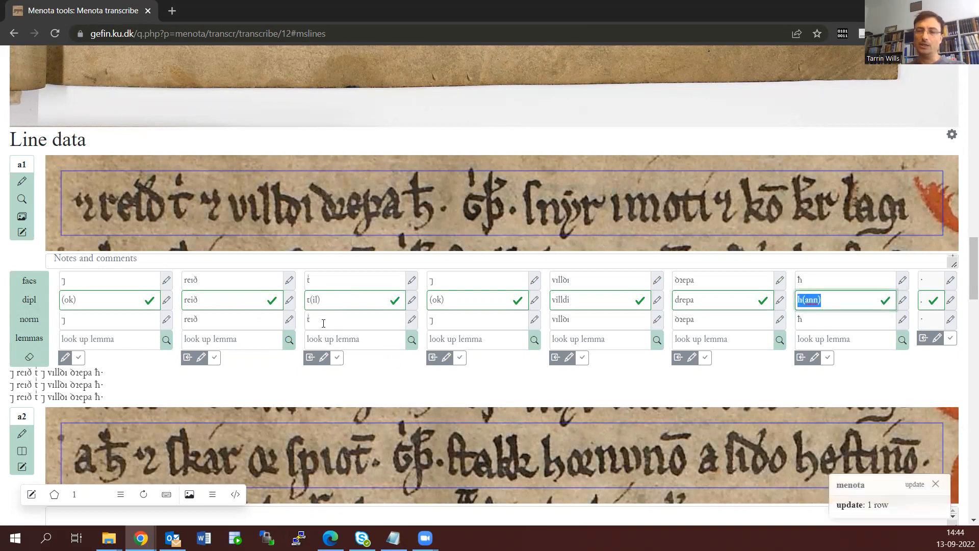
left_click(232, 320)
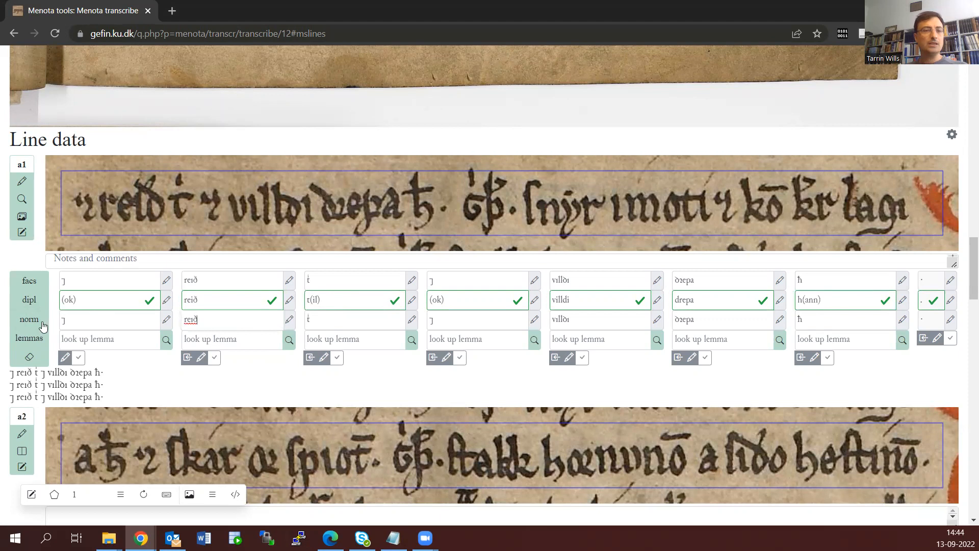
mouse_move(29, 320)
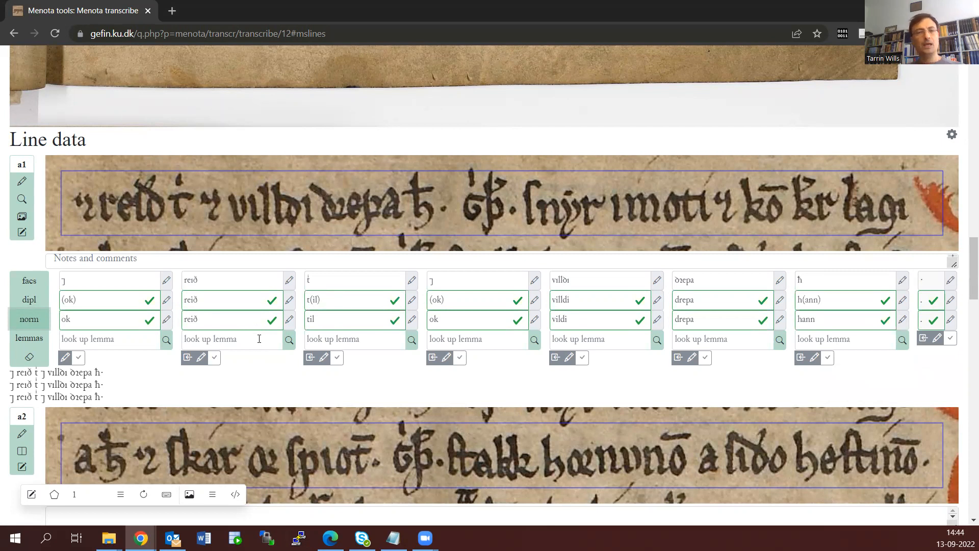
mouse_move(274, 367)
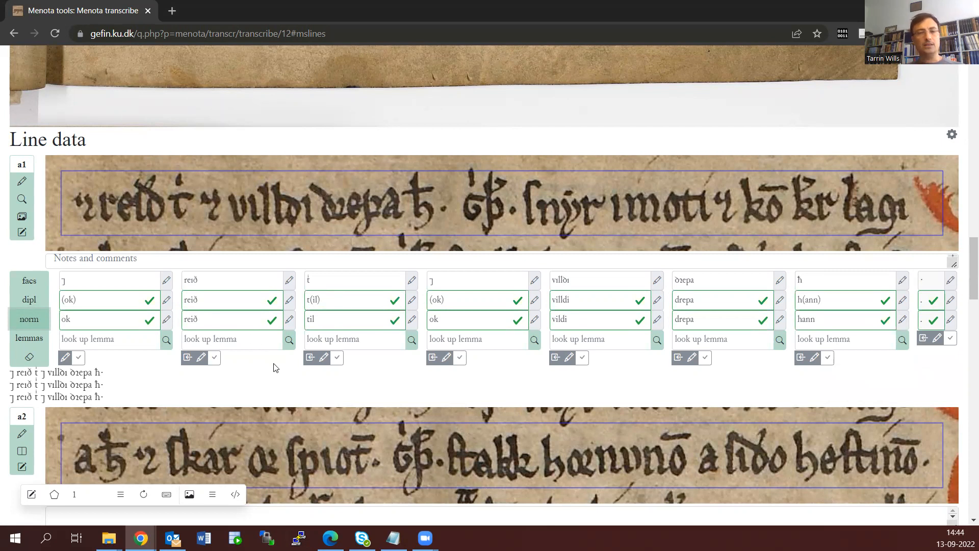
mouse_move(130, 324)
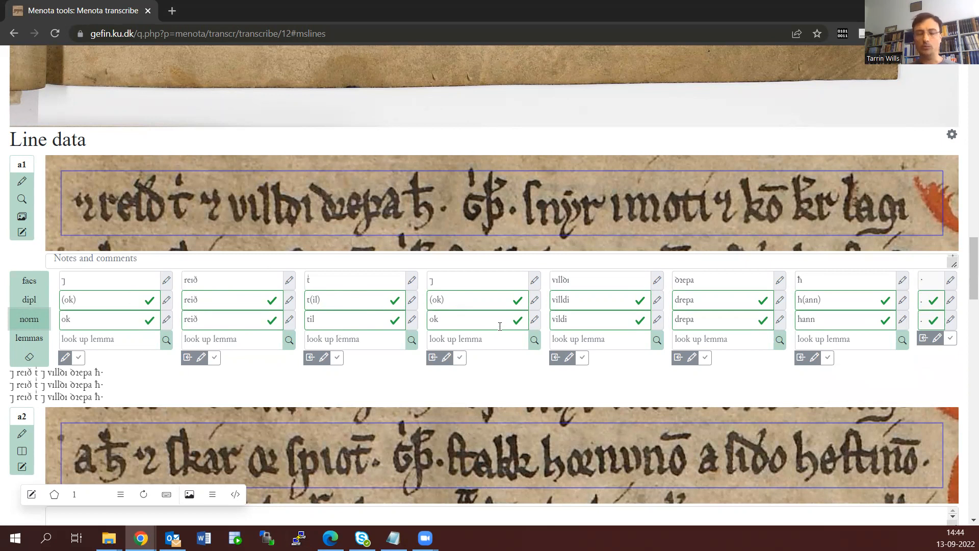
mouse_move(354, 294)
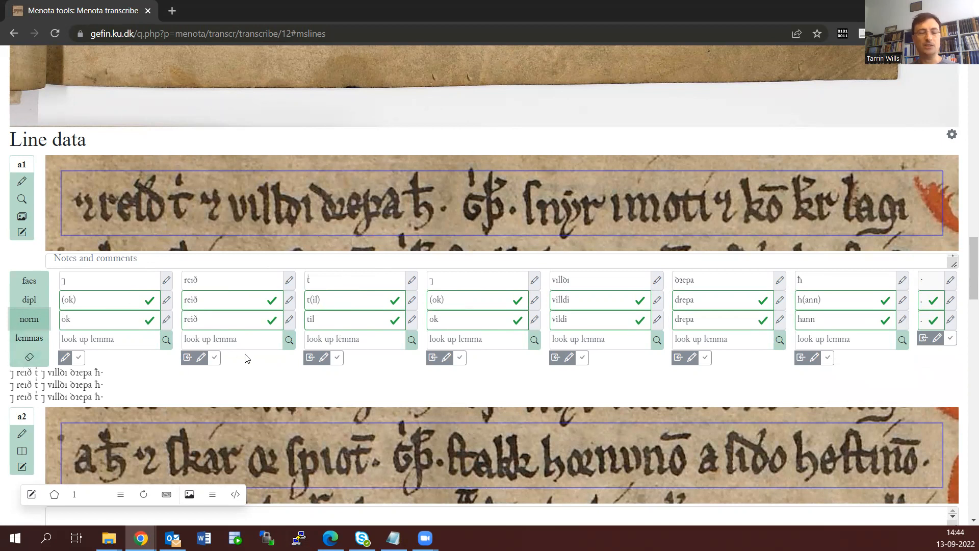
mouse_move(257, 375)
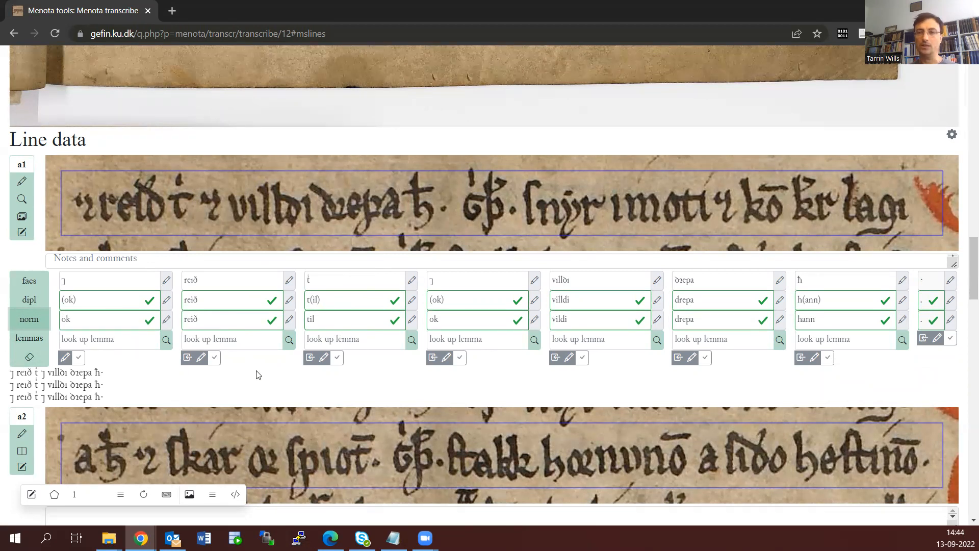